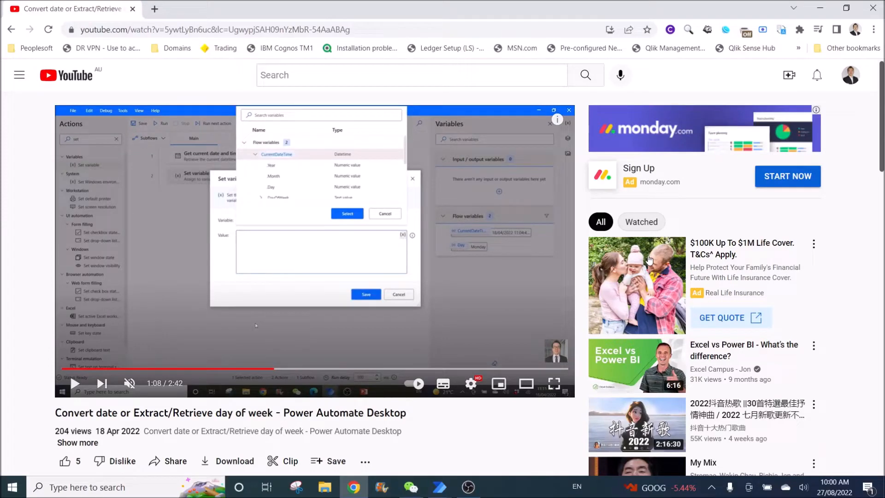
pyautogui.moveTo(471, 281)
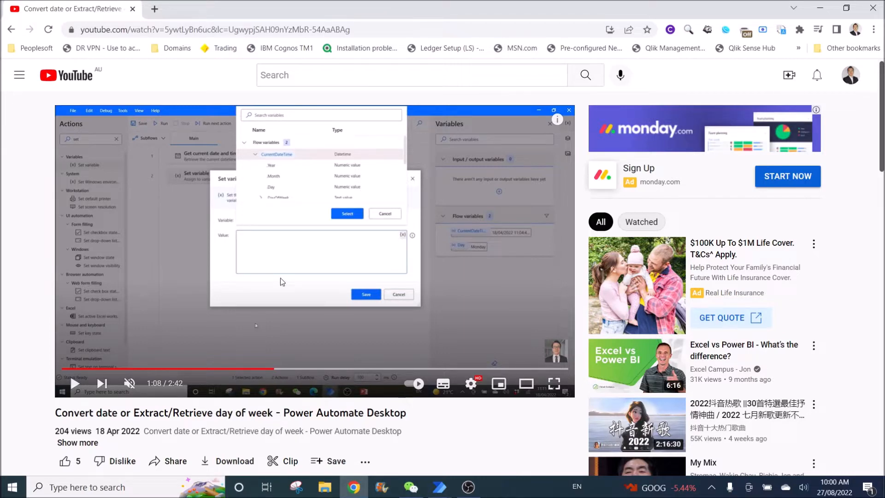
pyautogui.moveTo(310, 281)
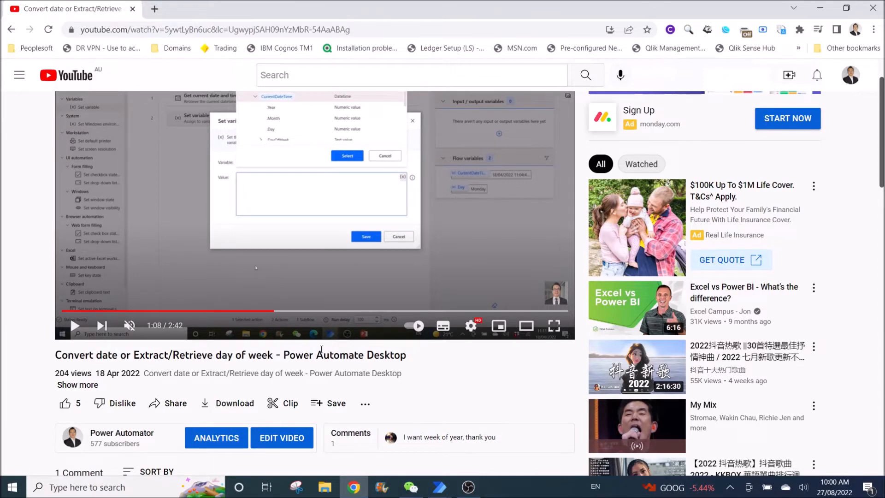
# - Scroll through the Week of the Year flow and open its Truncate number action
pyautogui.scroll(-3)
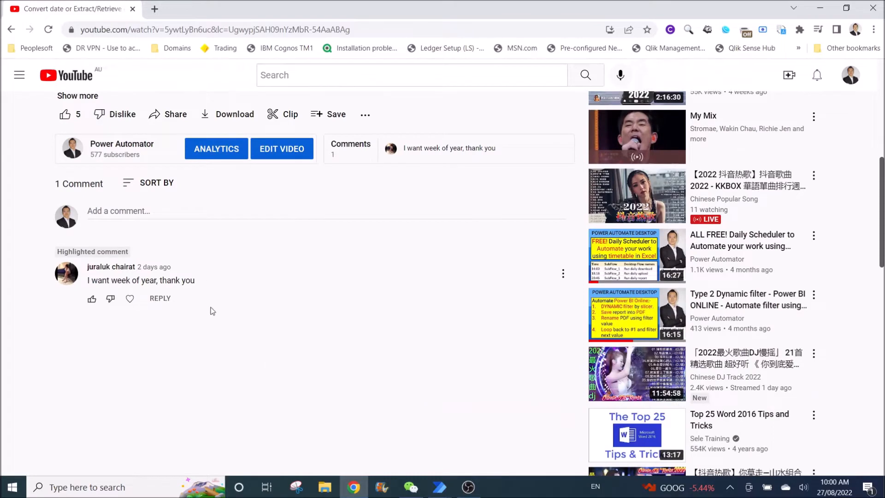
pyautogui.moveTo(111, 266)
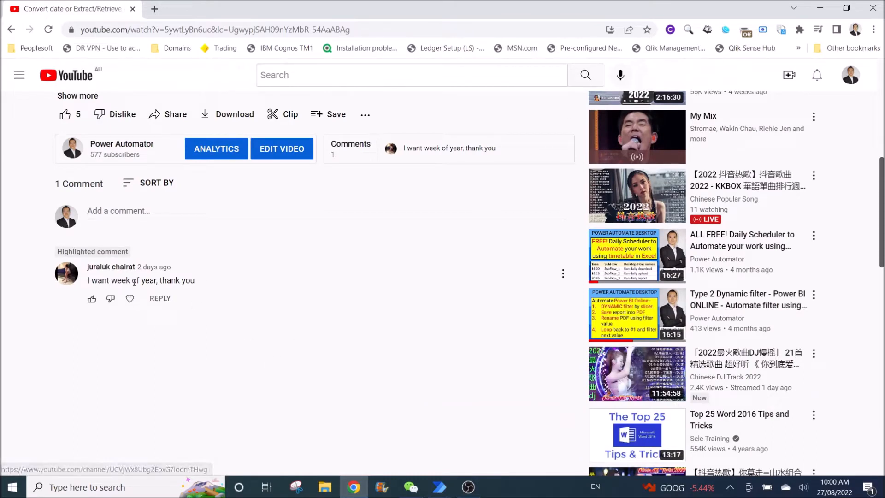
pyautogui.moveTo(217, 286)
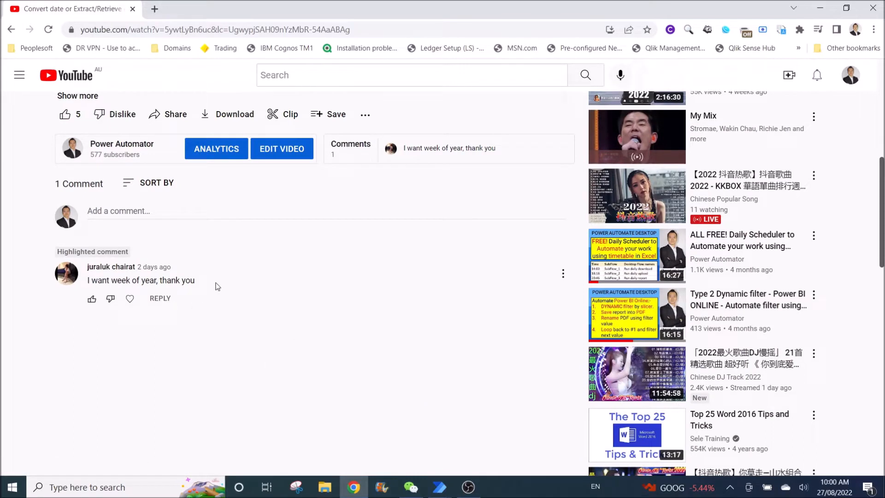
pyautogui.moveTo(230, 301)
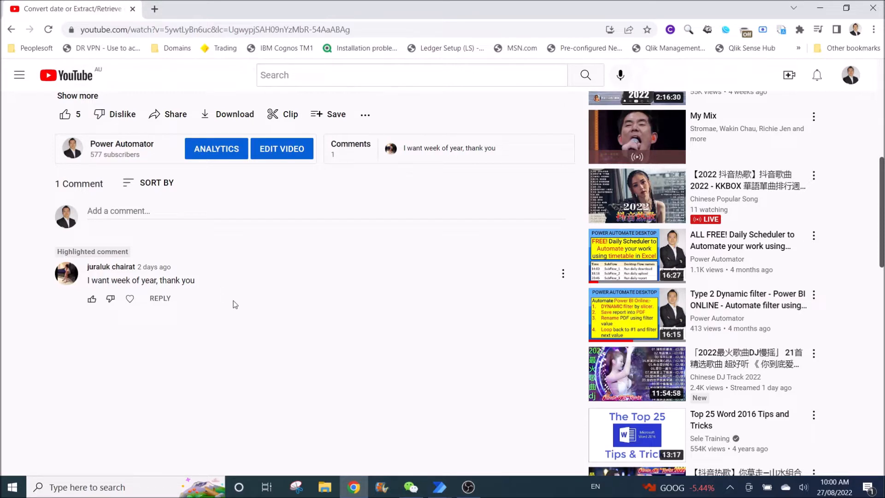
pyautogui.moveTo(238, 310)
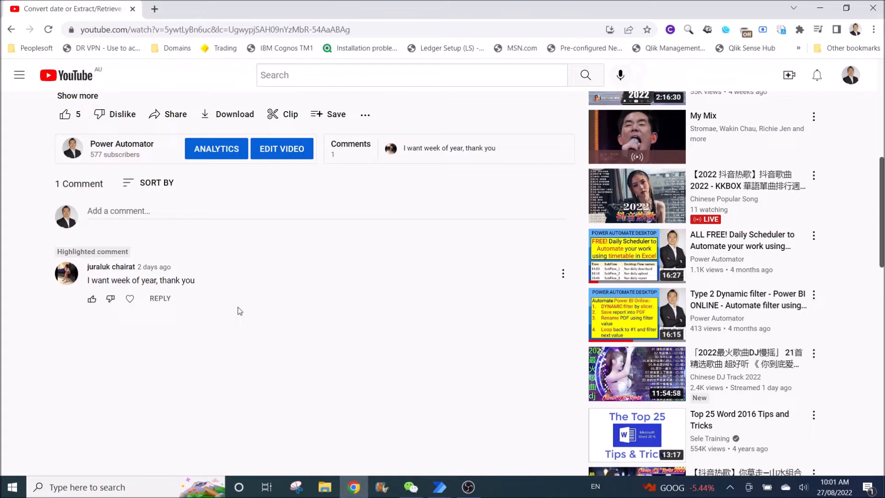
pyautogui.moveTo(305, 324)
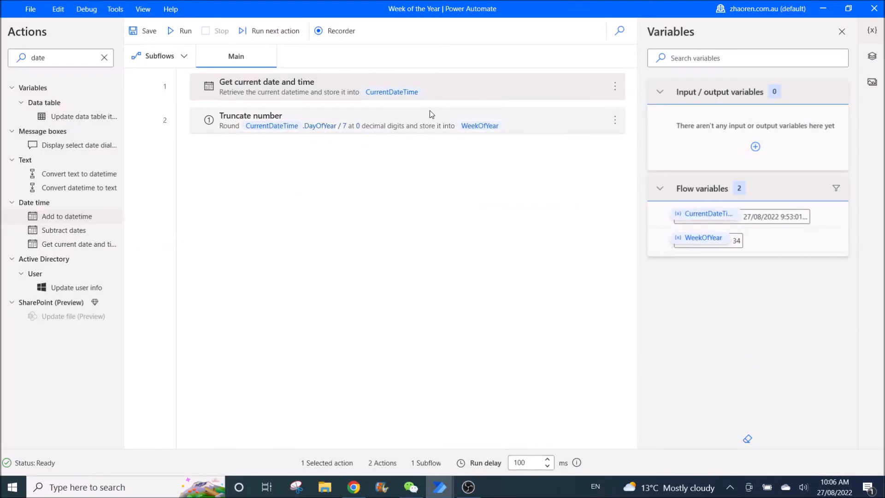
pyautogui.click(395, 121)
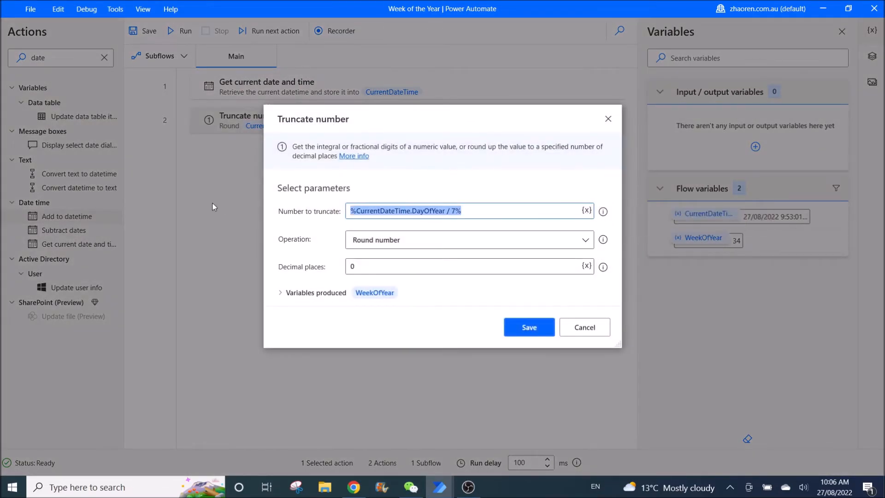
# - Set Number to truncate to the CurrentDateTime.DayOfYear variable property
pyautogui.click(585, 211)
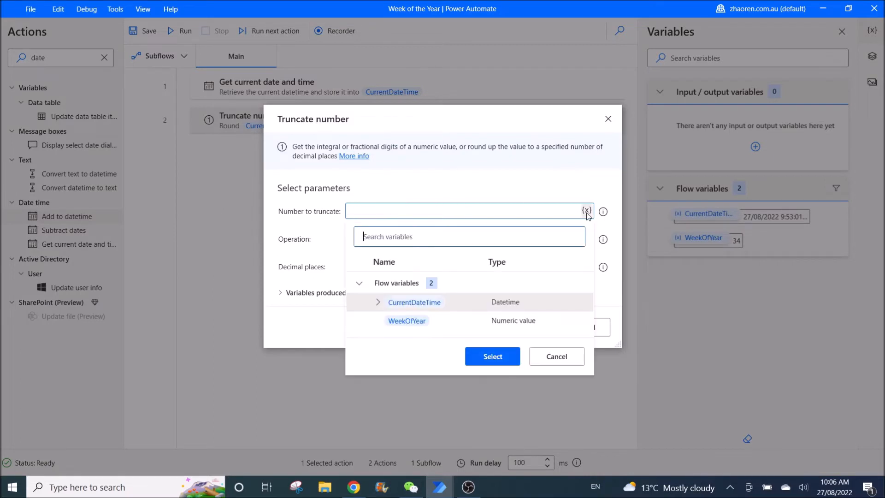
pyautogui.moveTo(482, 308)
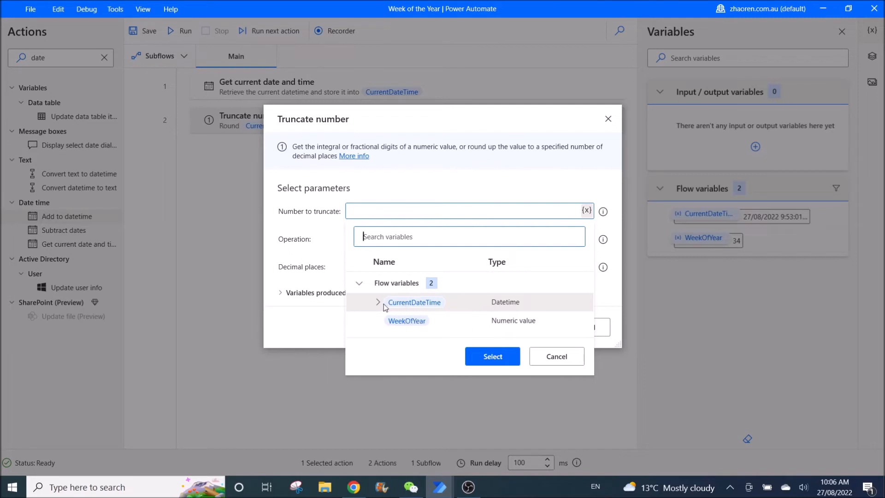
pyautogui.moveTo(411, 310)
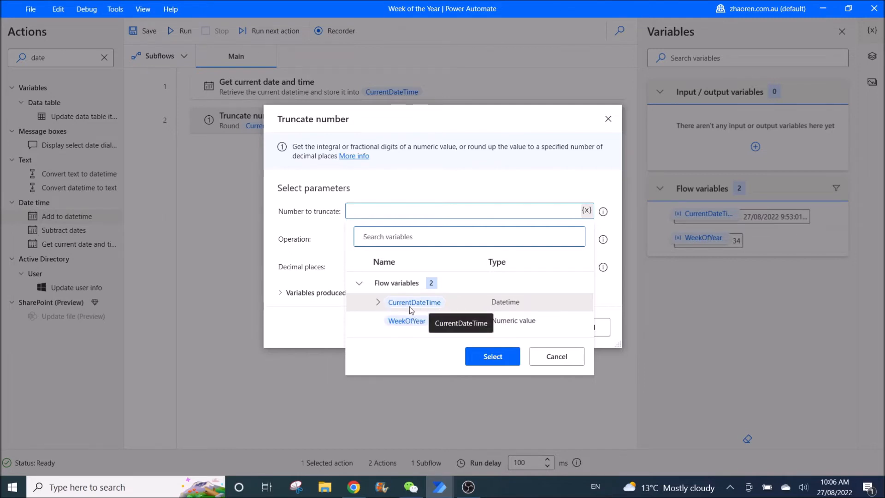
pyautogui.moveTo(464, 305)
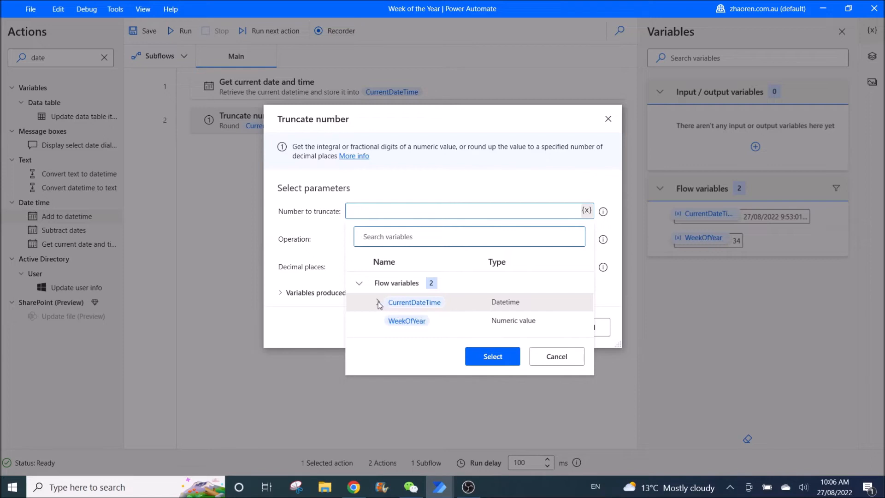
pyautogui.click(378, 306)
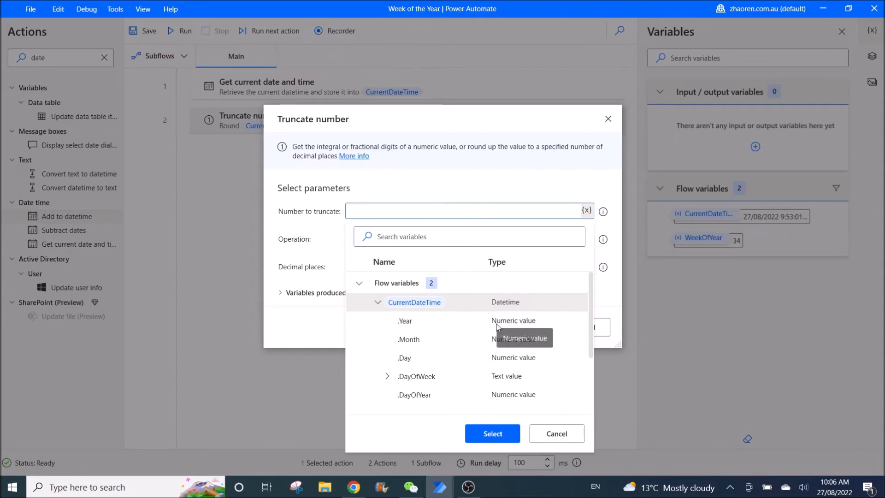
pyautogui.moveTo(501, 356)
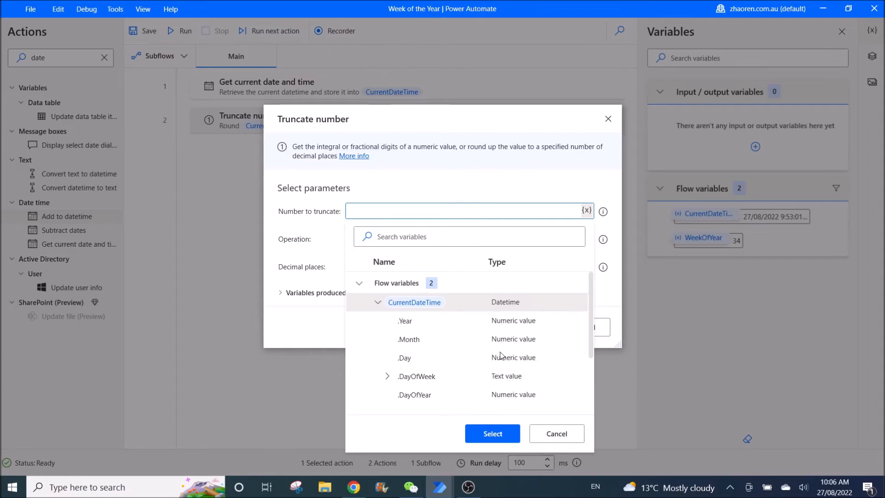
pyautogui.scroll(-3)
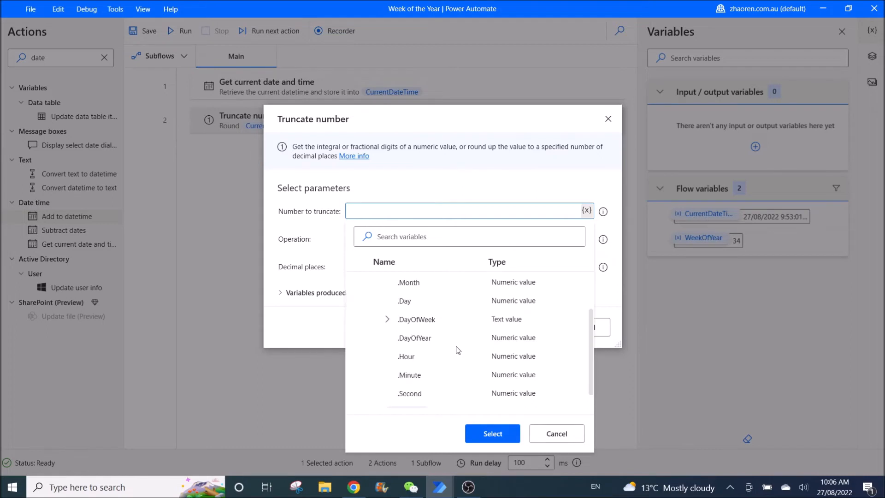
pyautogui.click(388, 319)
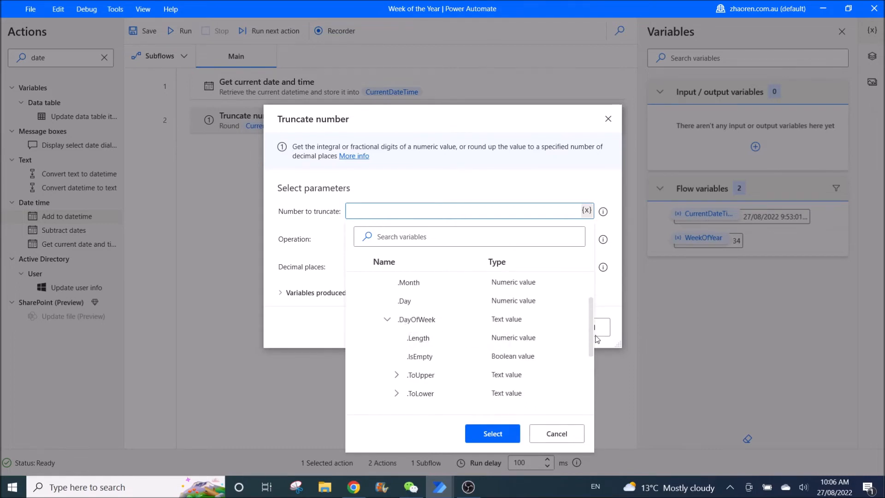
pyautogui.scroll(-3)
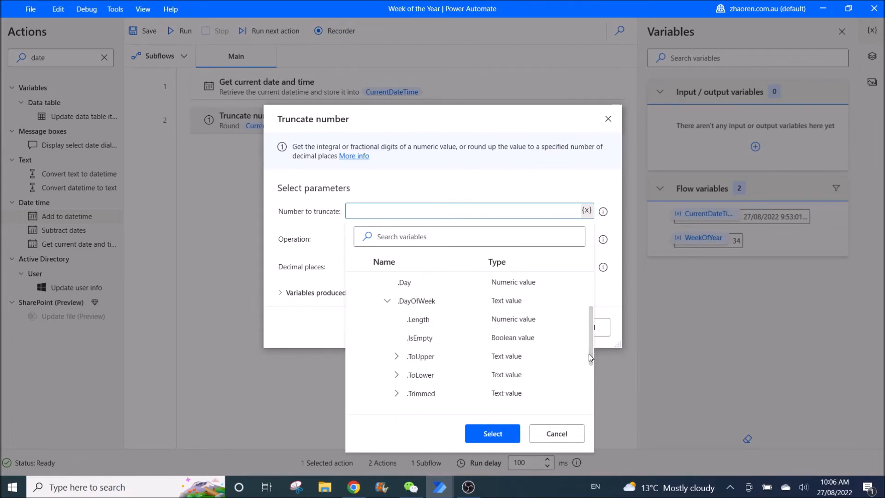
pyautogui.scroll(-3)
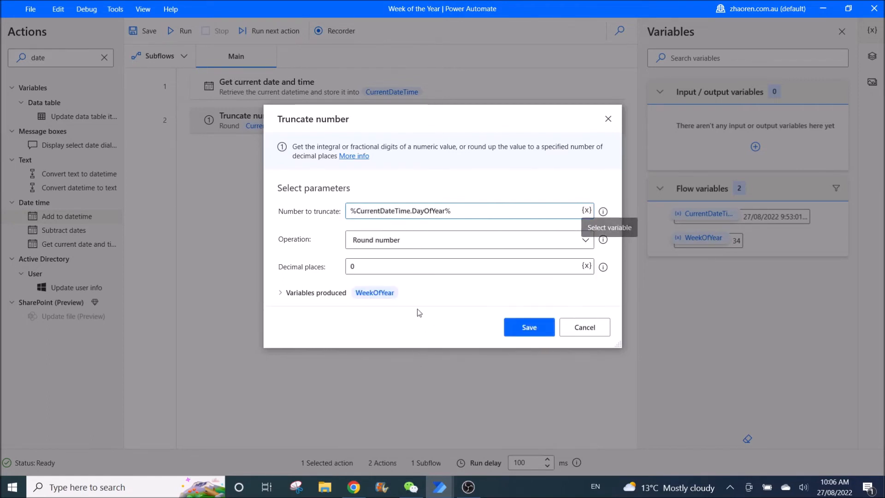
pyautogui.moveTo(478, 227)
pyautogui.write('/')
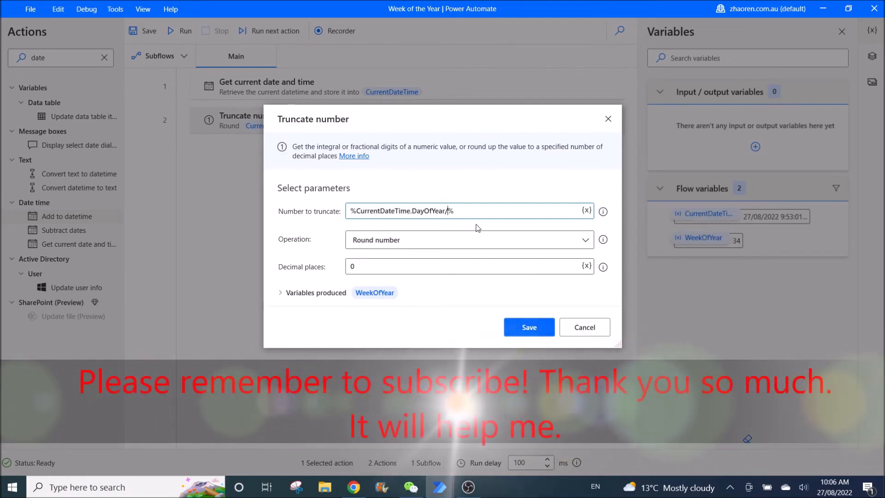
# - Append /7 to the DayOfYear variable in Number to truncate
pyautogui.write('7')
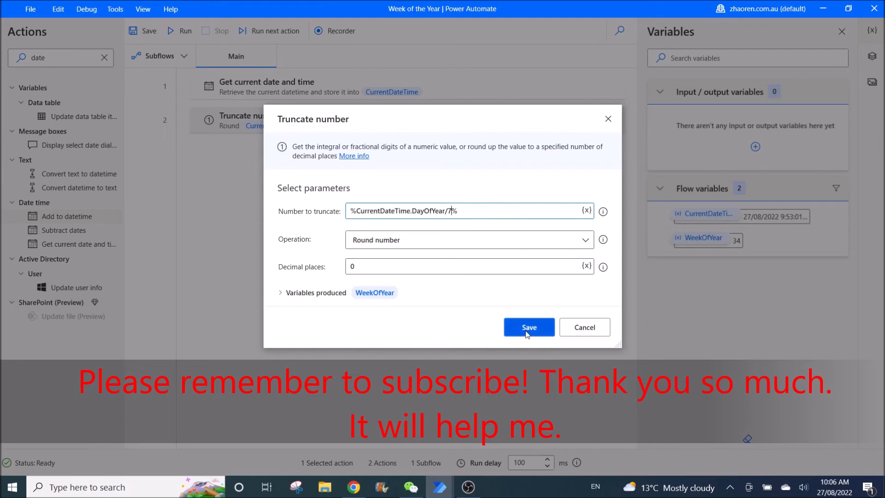
pyautogui.moveTo(395, 249)
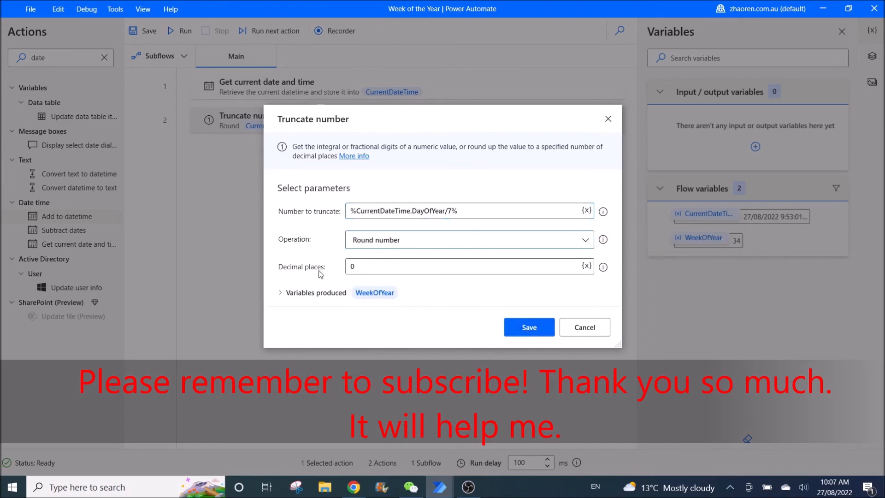
pyautogui.moveTo(367, 266)
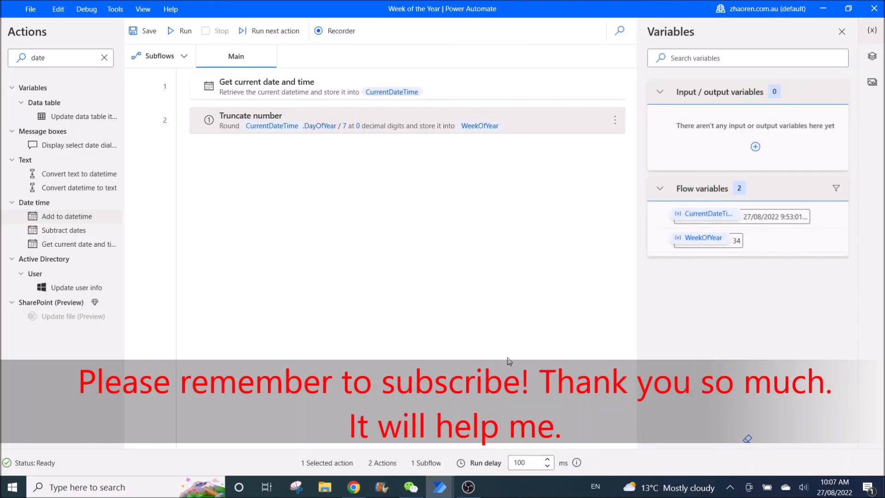
# - Save and run the flow, refreshing CurrentDateTime and giving WeekOfYear 34
pyautogui.click(179, 30)
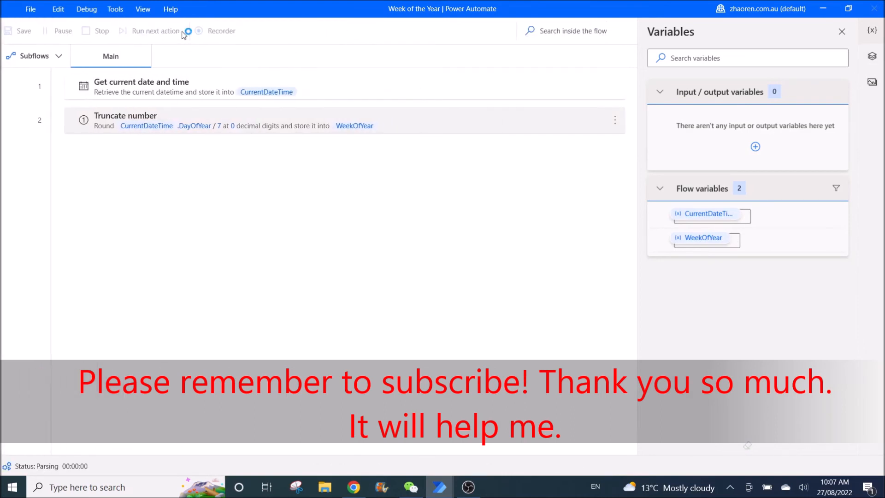
pyautogui.click(102, 30)
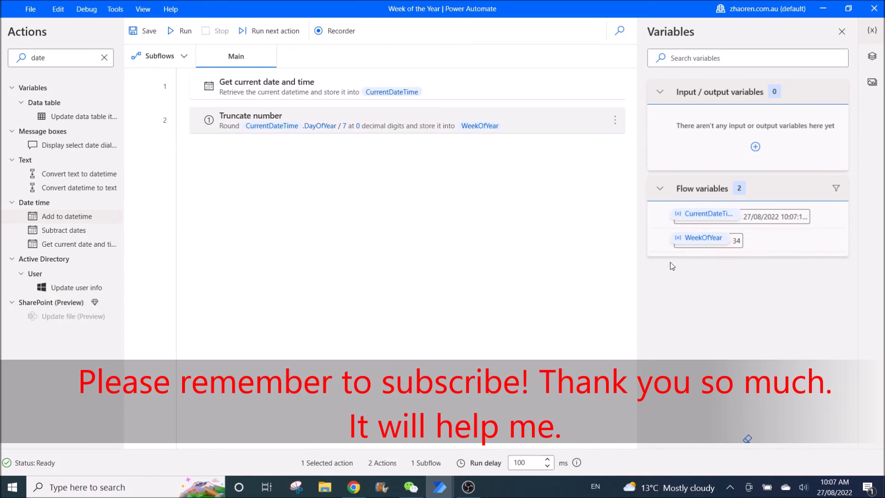
pyautogui.moveTo(747, 239)
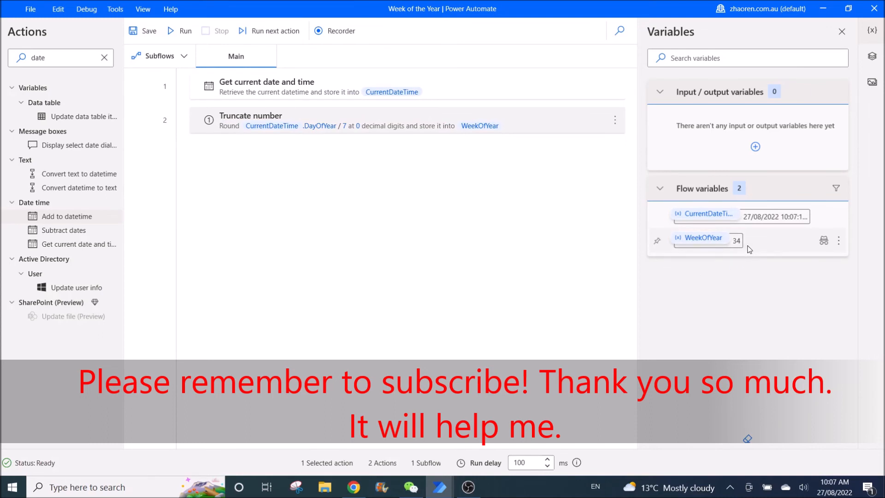
pyautogui.moveTo(592, 286)
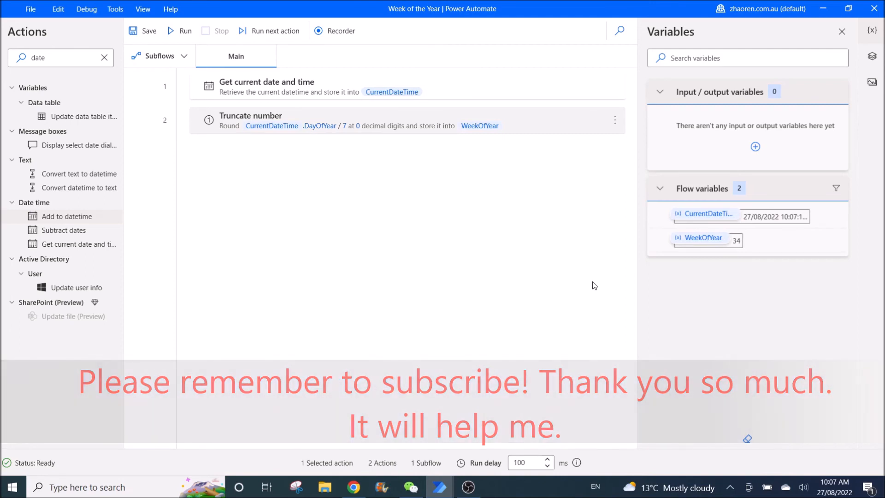
pyautogui.moveTo(563, 289)
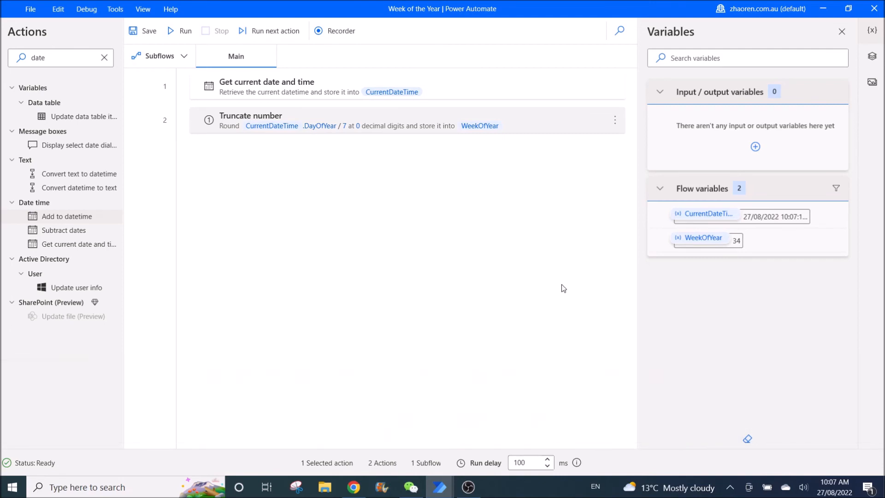
pyautogui.moveTo(558, 297)
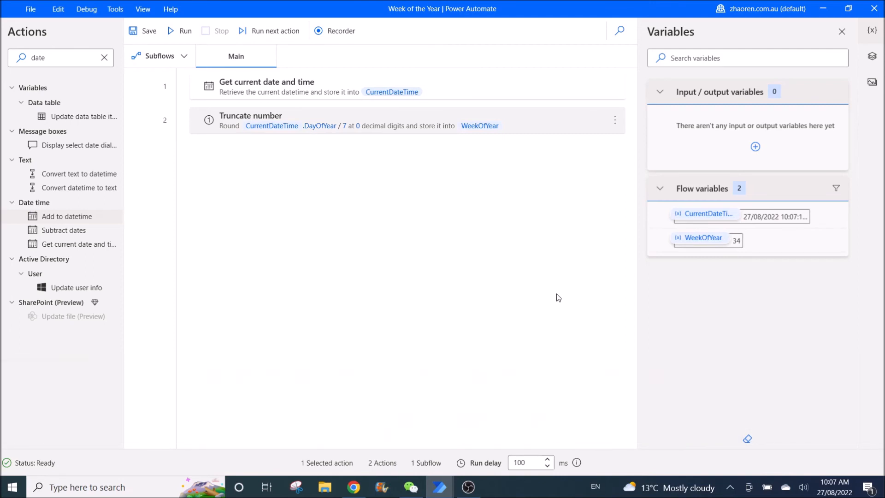
pyautogui.moveTo(528, 328)
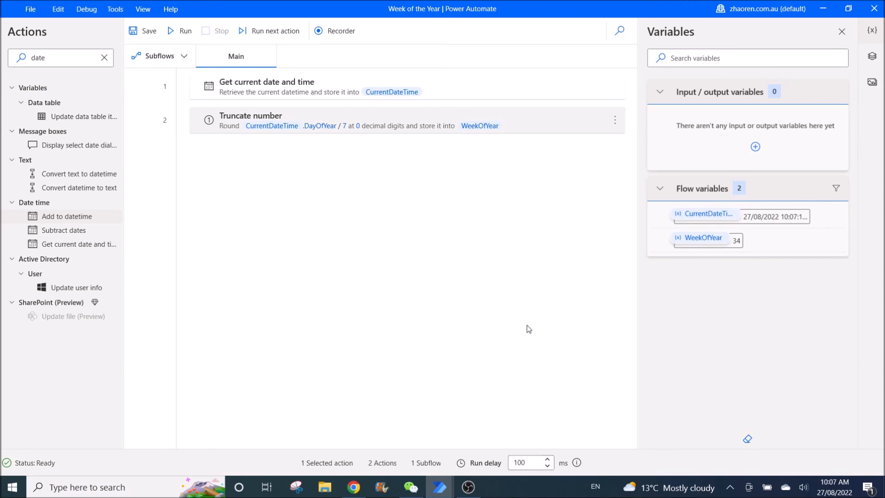